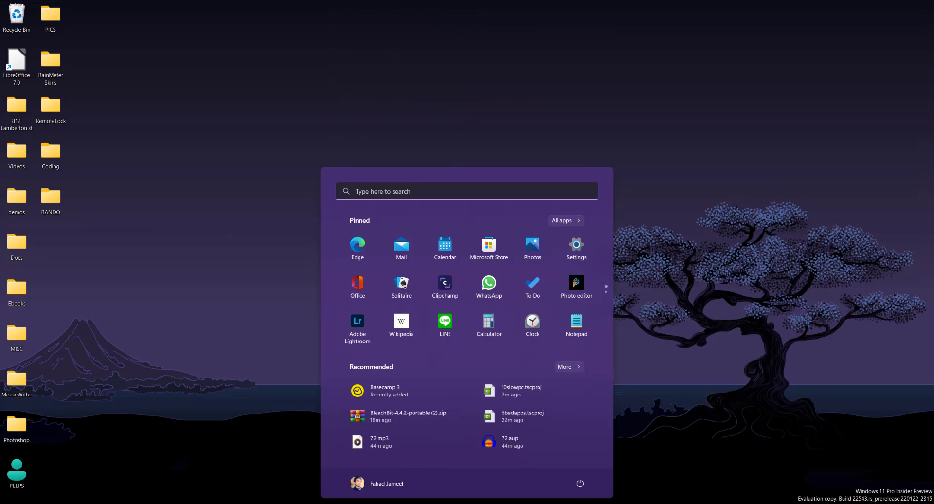
- Search 'optim' in Start and launch Defragment and Optimize Drives
text(optim)
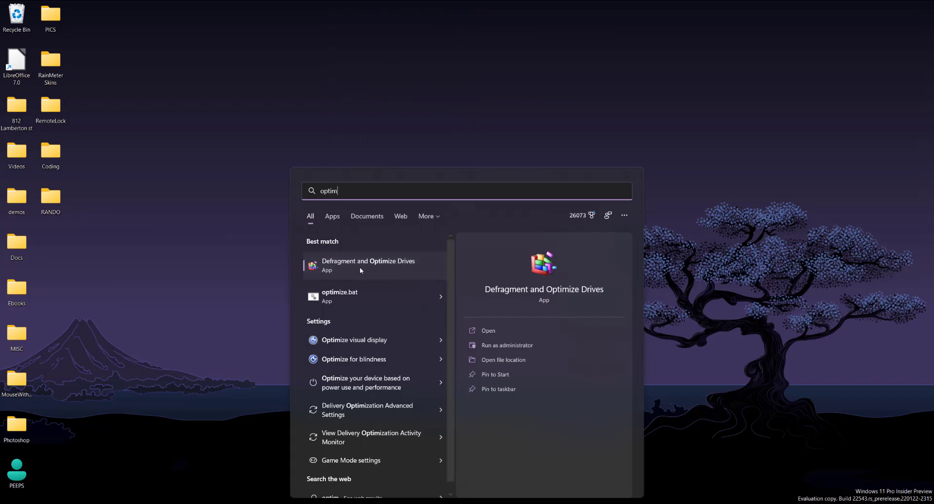
key(Escape)
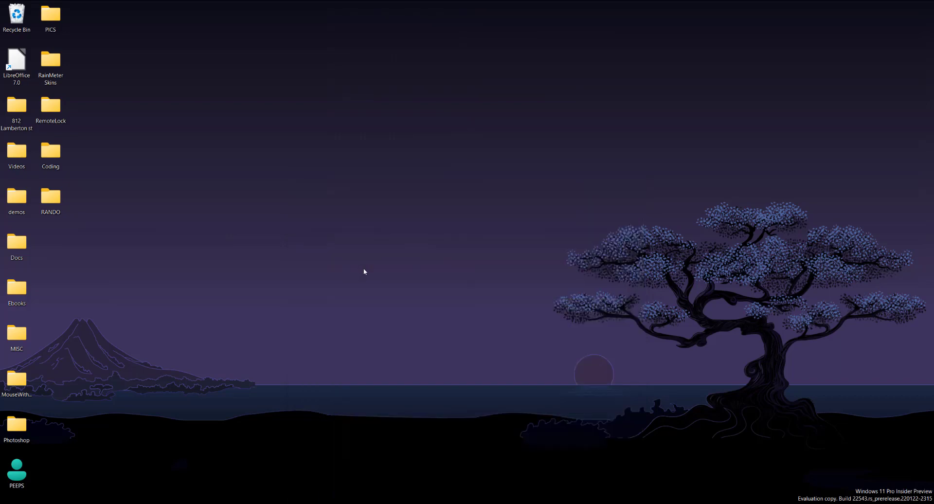
mouse_move(375, 272)
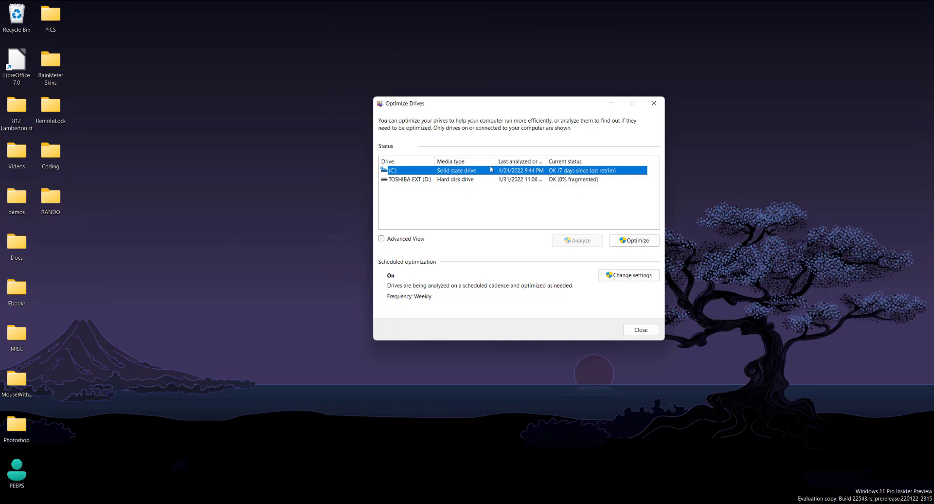
mouse_move(452, 182)
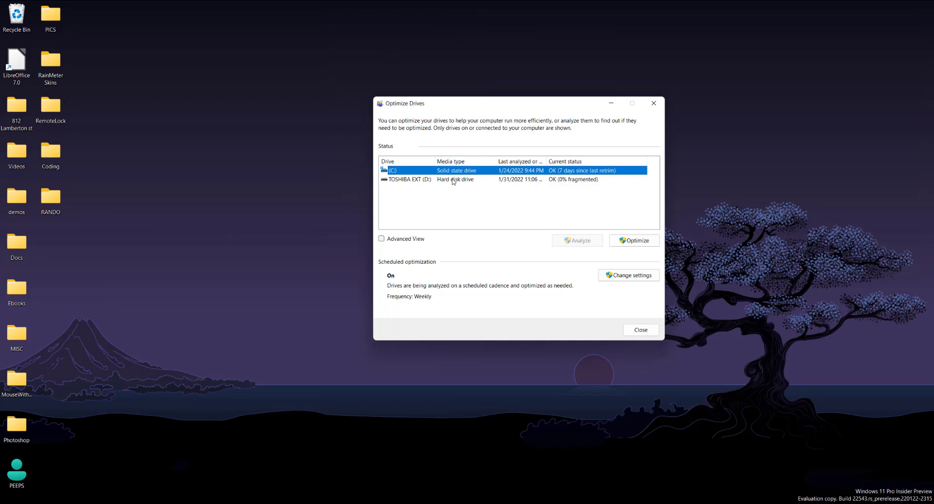
- Select the external TOSHIBA EXT (D:) hard disk drive in the drive list
click(452, 179)
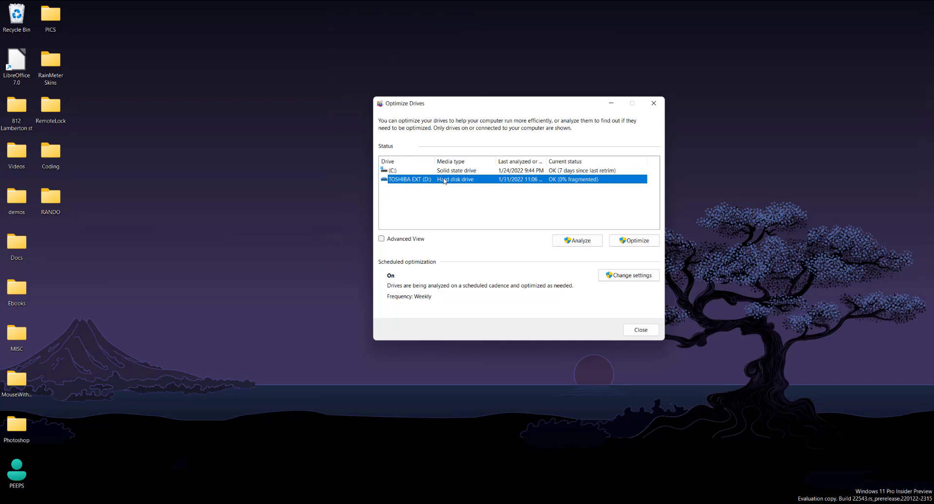
mouse_move(464, 190)
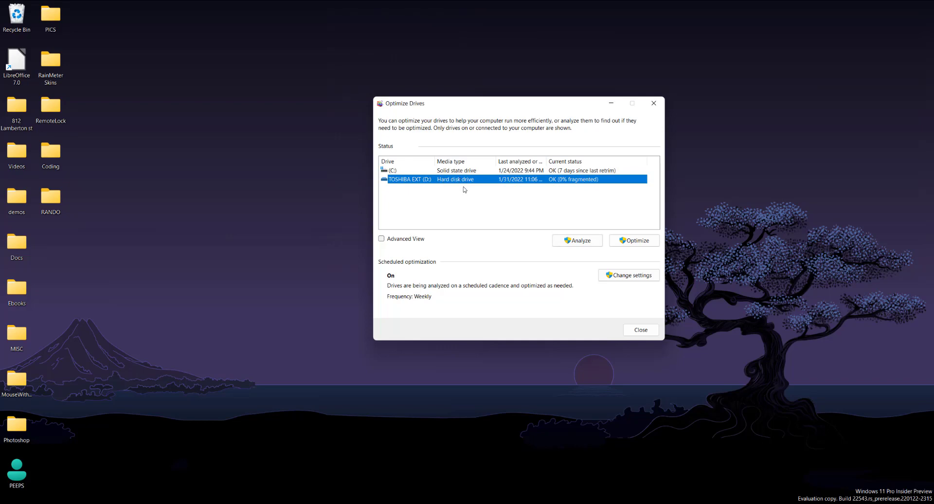
mouse_move(417, 211)
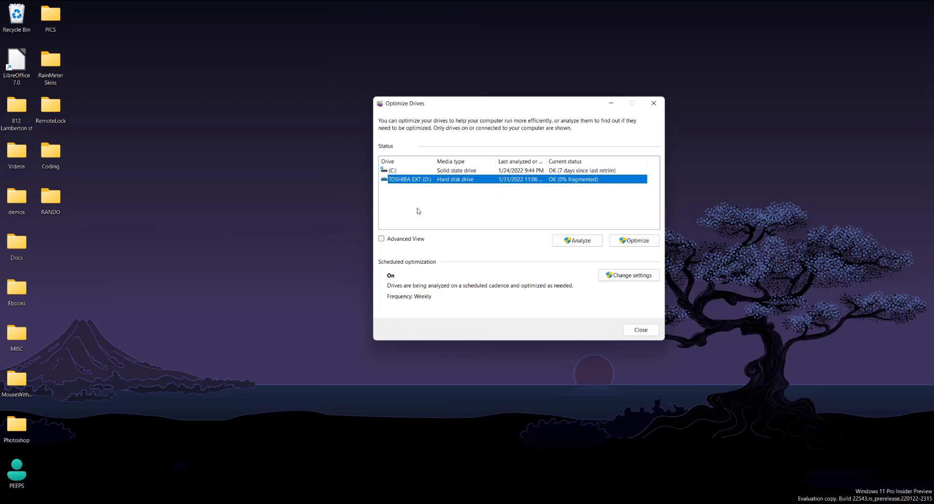
click(381, 238)
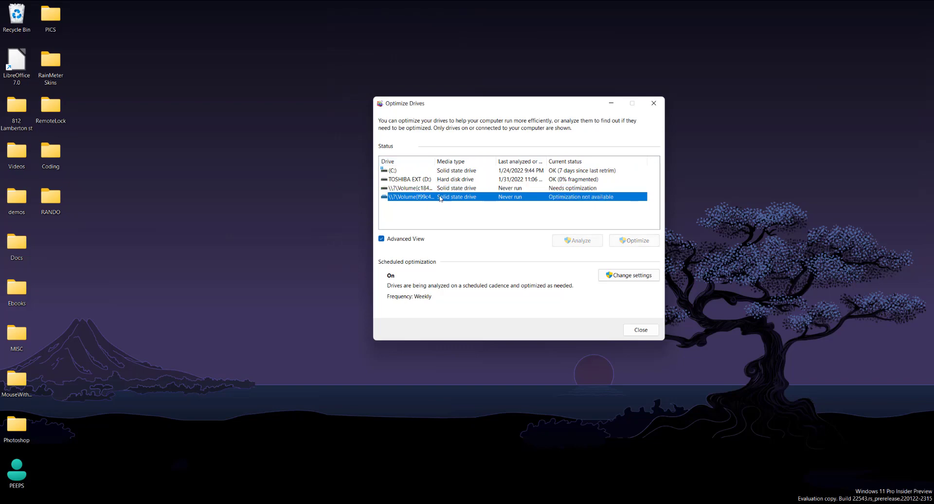
click(452, 188)
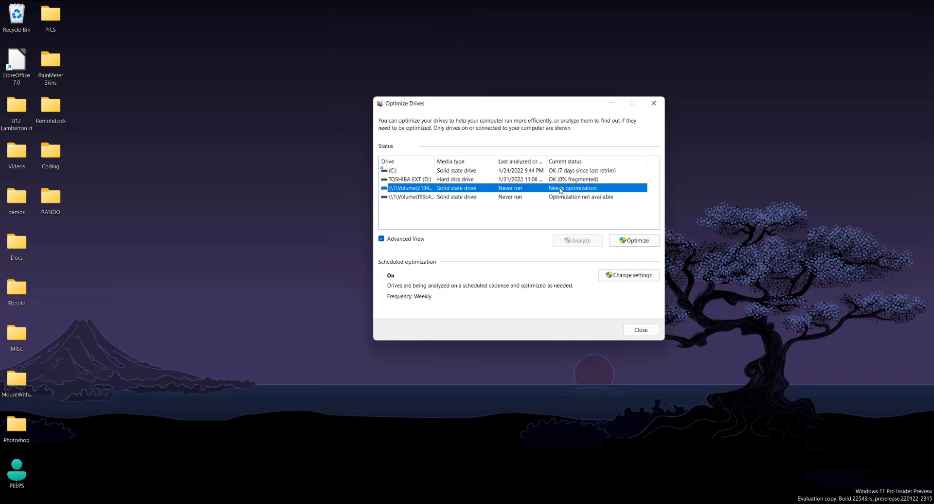
mouse_move(521, 210)
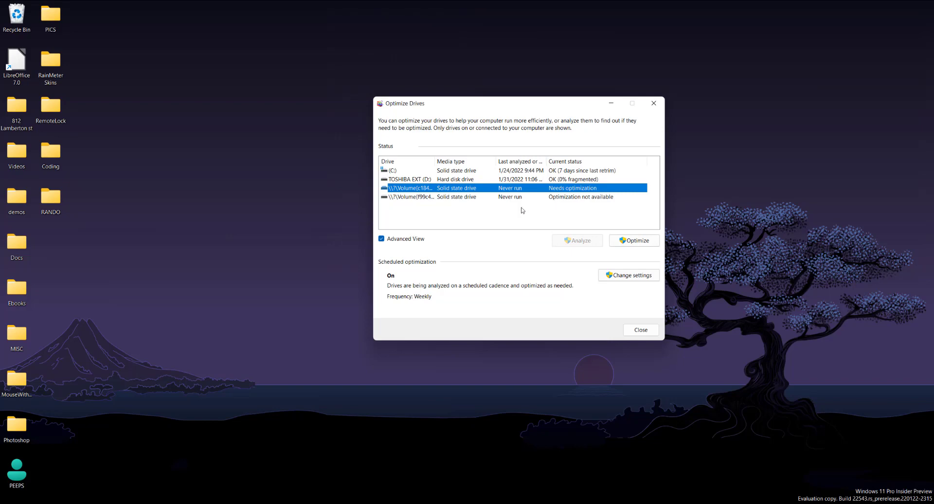
mouse_move(455, 201)
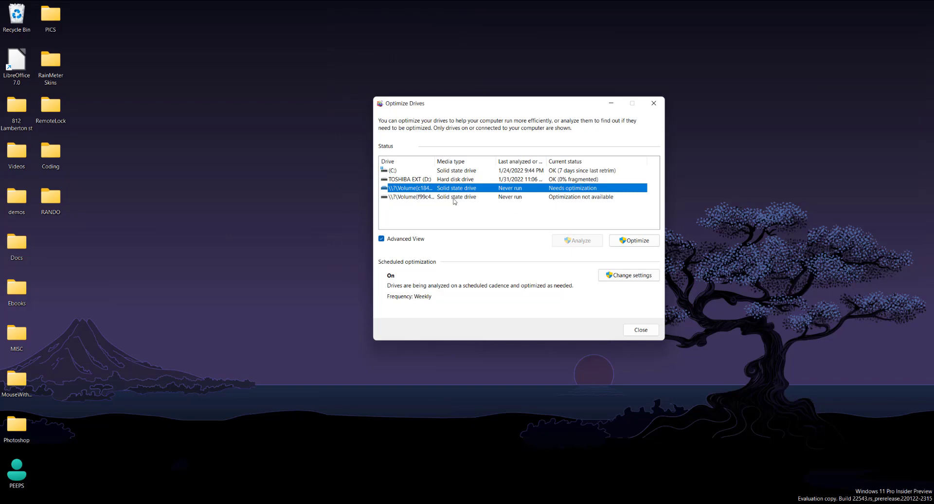
click(382, 239)
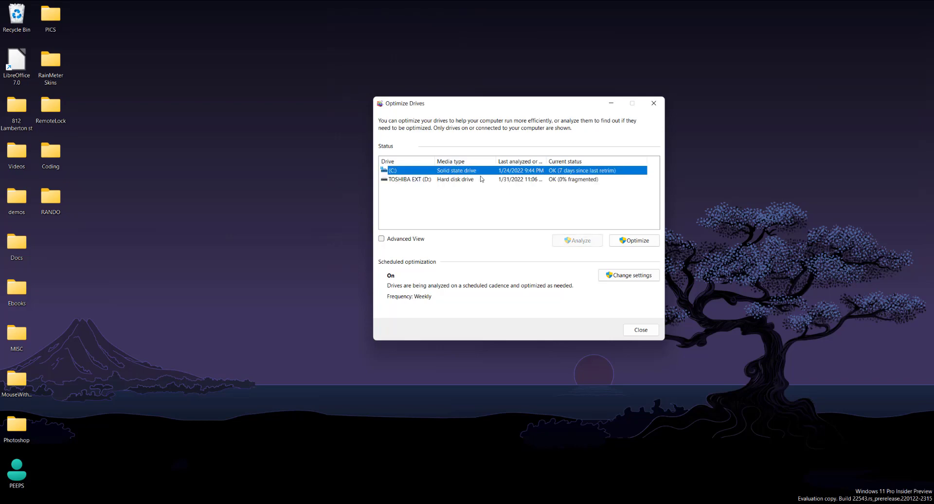
mouse_move(535, 177)
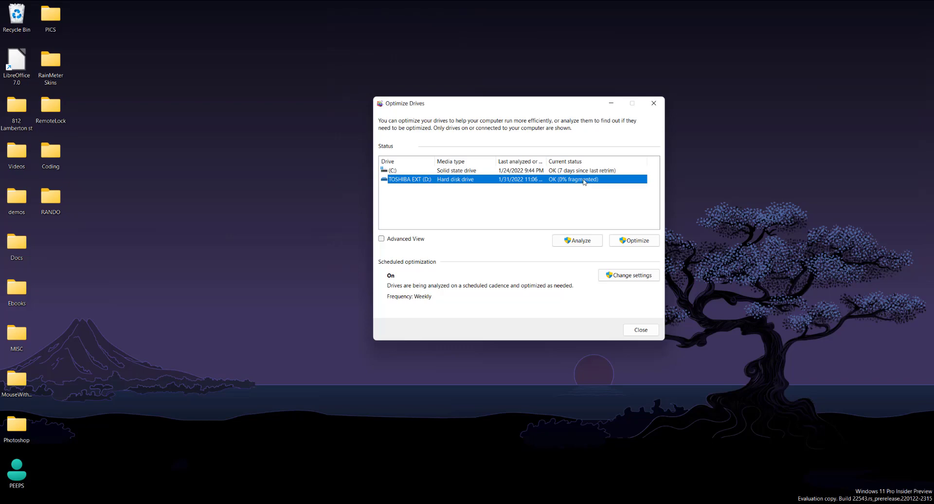
mouse_move(561, 185)
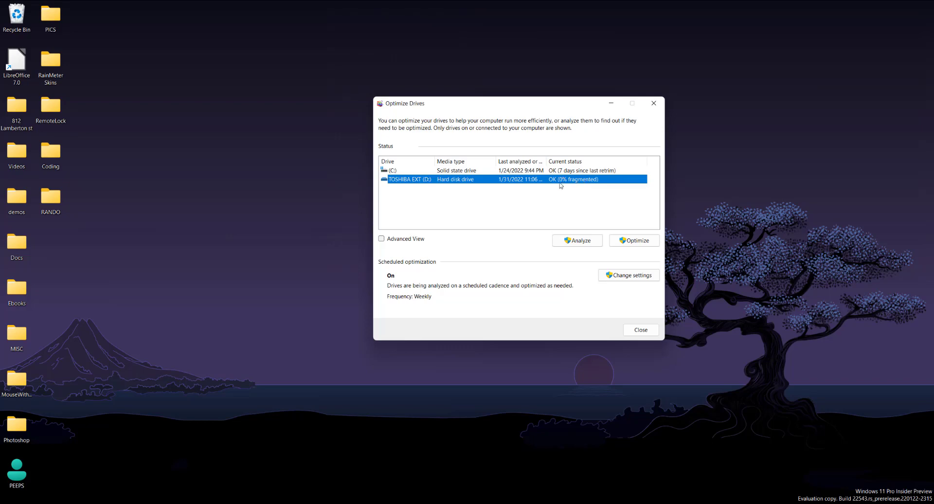
mouse_move(605, 181)
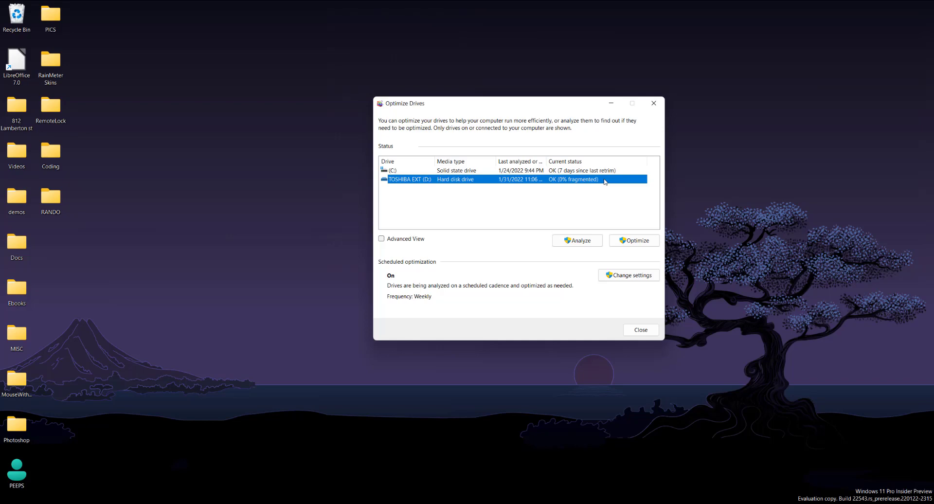
mouse_move(594, 174)
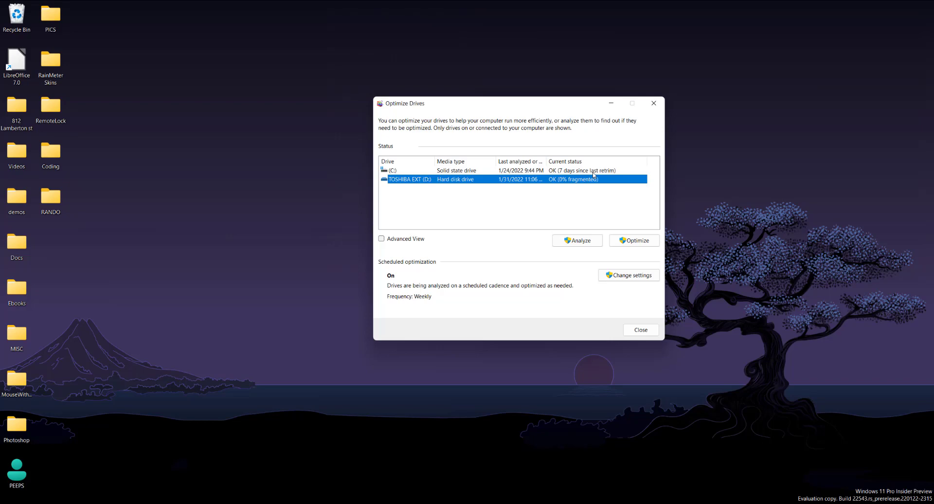
mouse_move(571, 211)
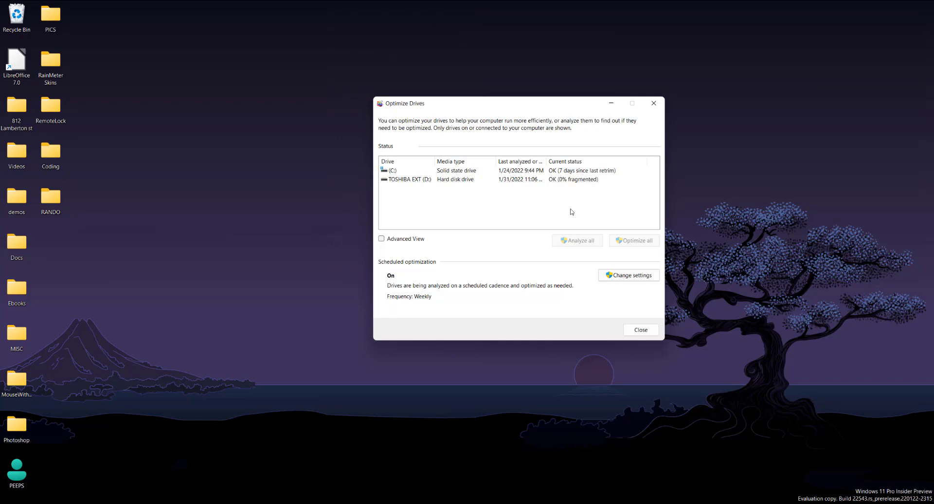
mouse_move(566, 187)
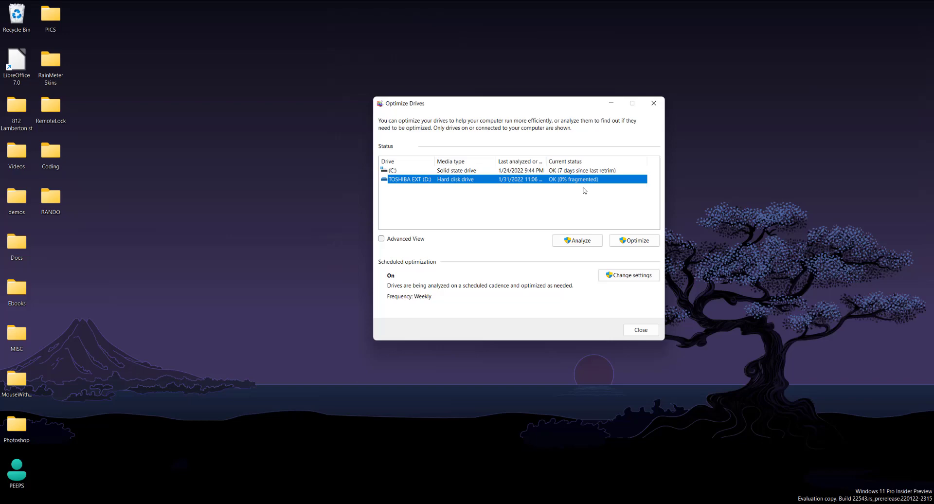
mouse_move(527, 192)
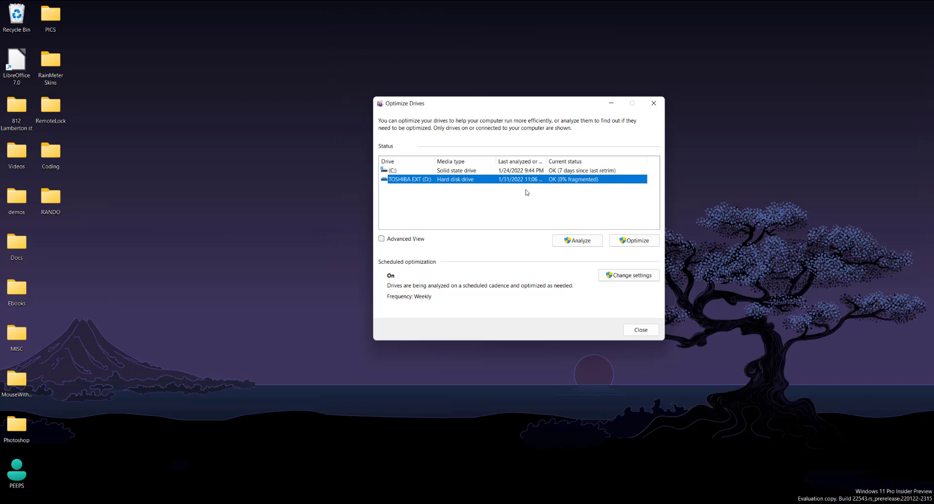
mouse_move(542, 193)
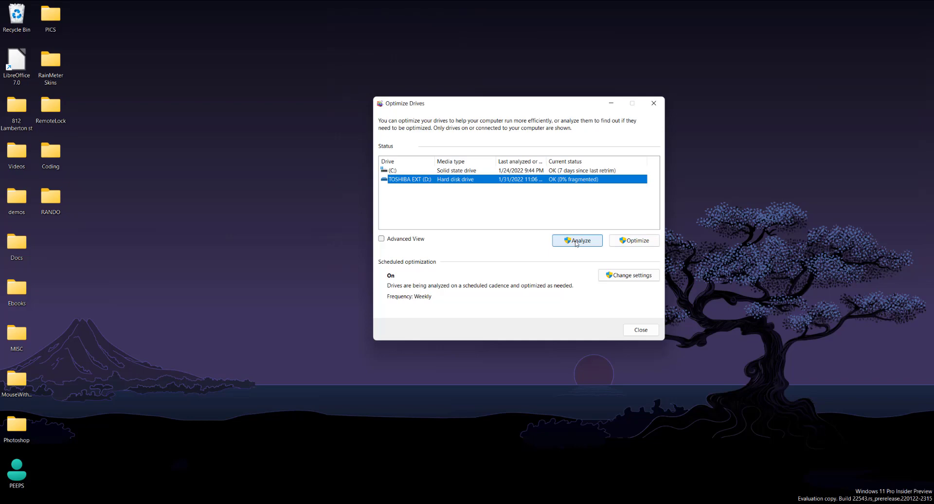
- Analyze then optimize TOSHIBA EXT (D:), refreshing it to 0% fragmented at 11:13
click(576, 241)
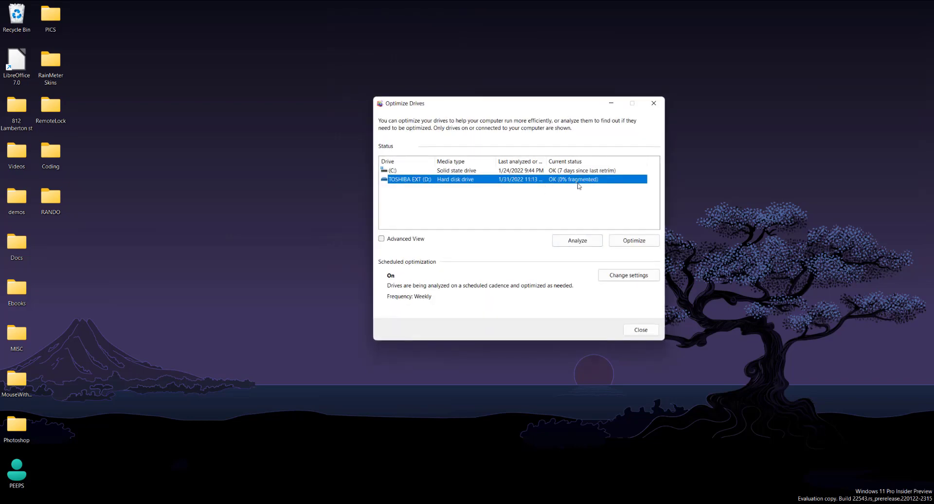
click(576, 240)
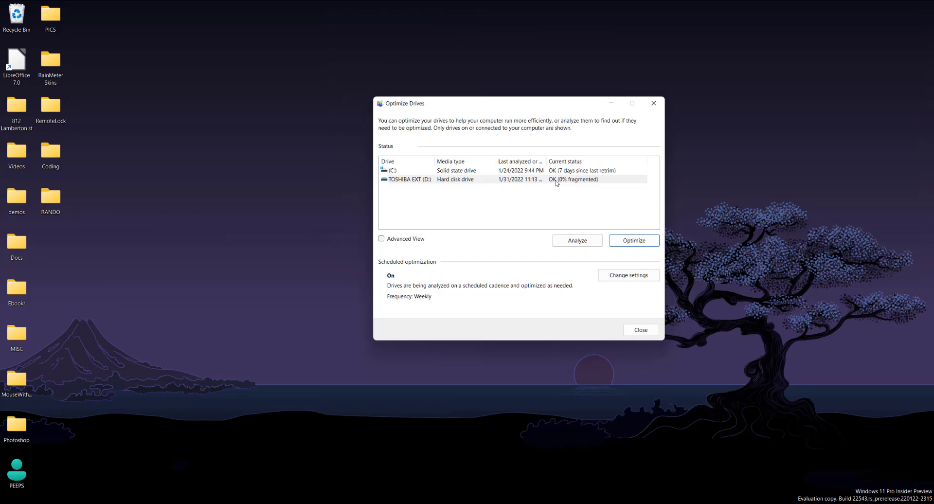
mouse_move(608, 214)
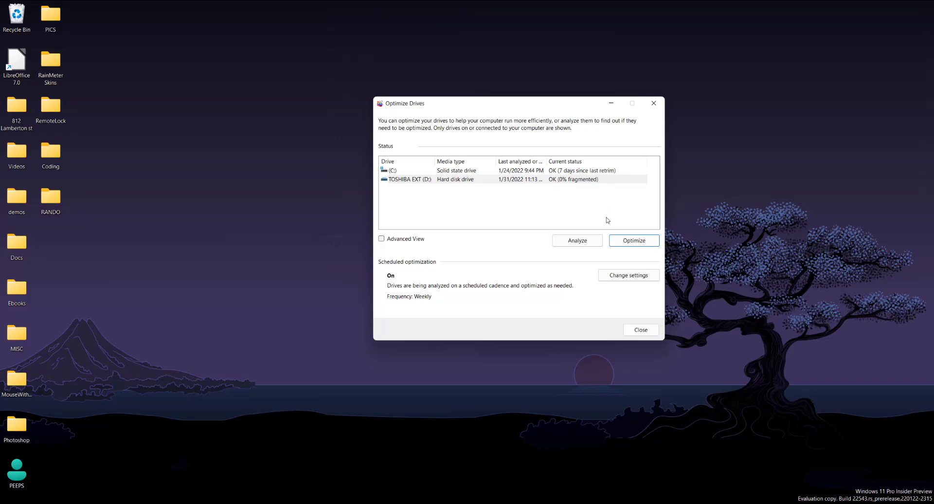
mouse_move(577, 193)
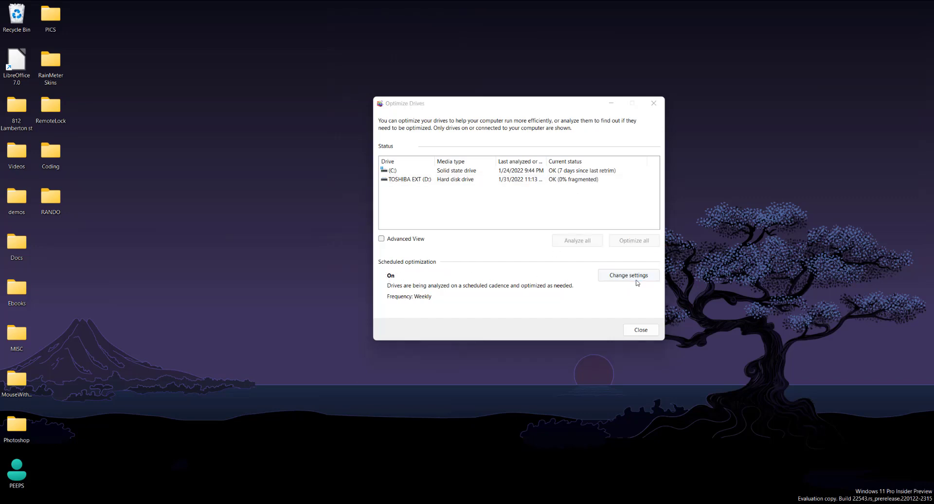
click(627, 274)
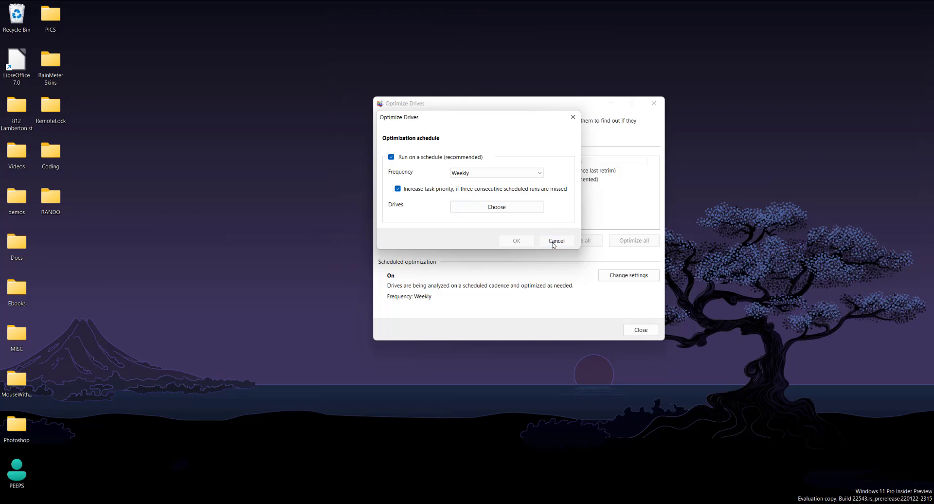
click(555, 240)
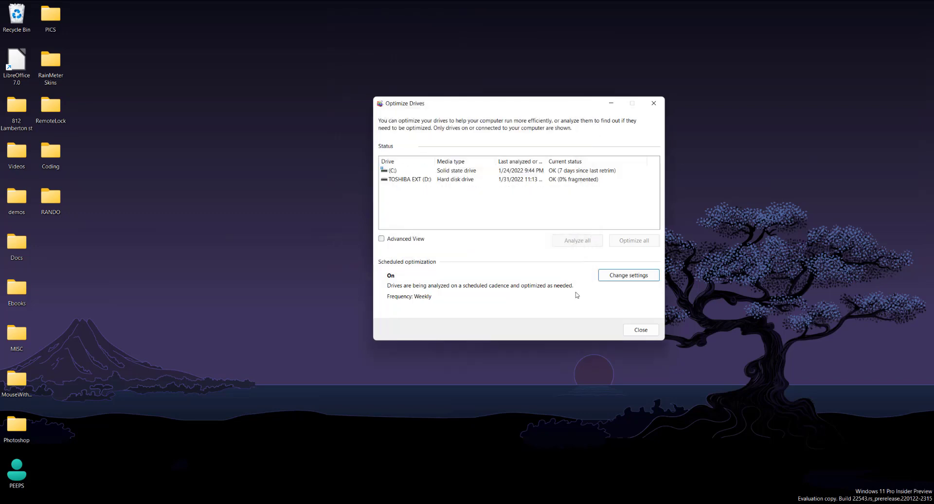
mouse_move(607, 296)
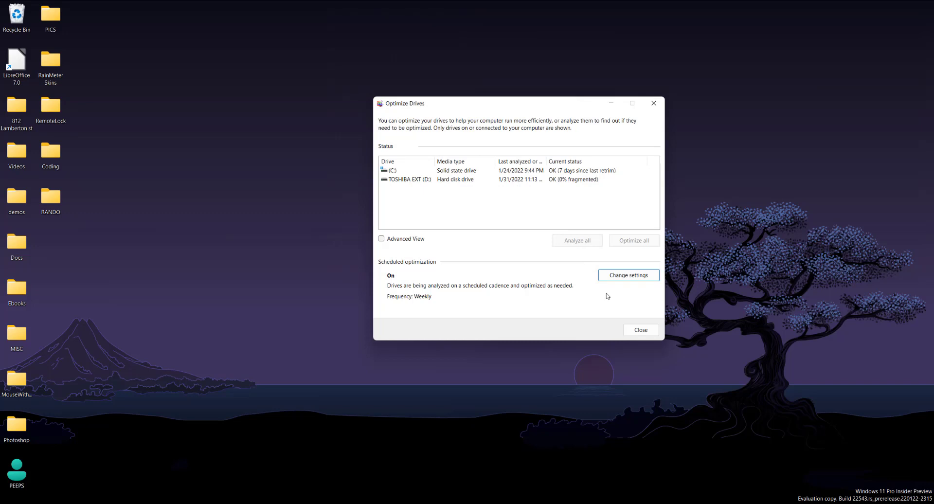